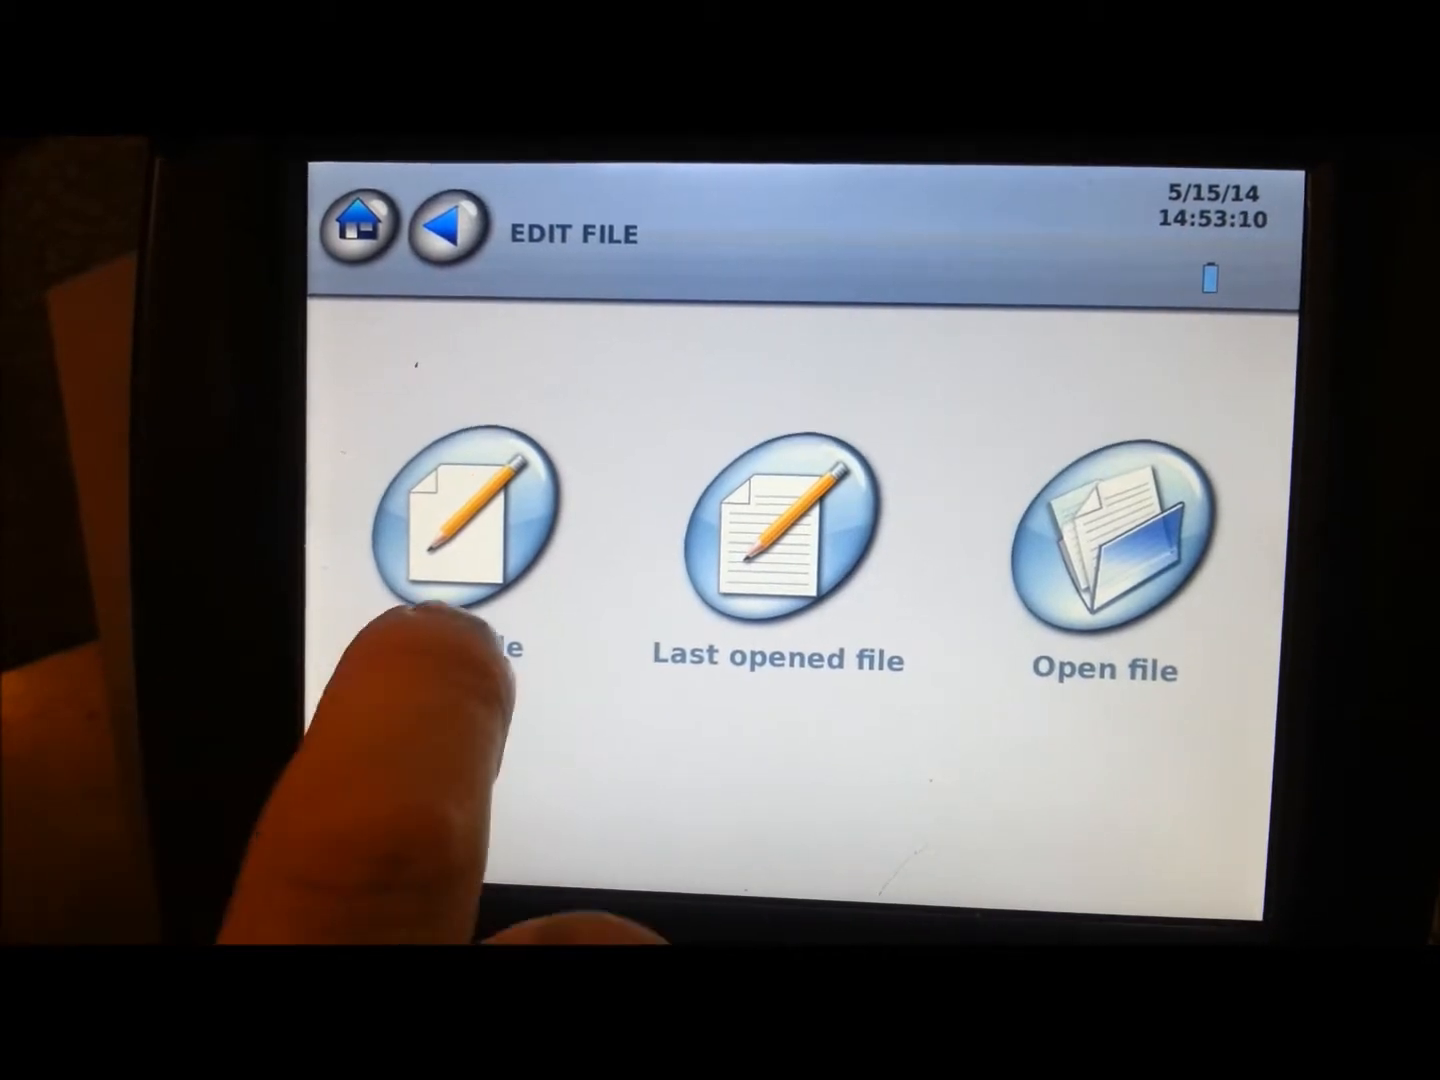
Step: Start a new marking file and list the mark types (Linear, Radial, Shapes, 2D code)
click(460, 520)
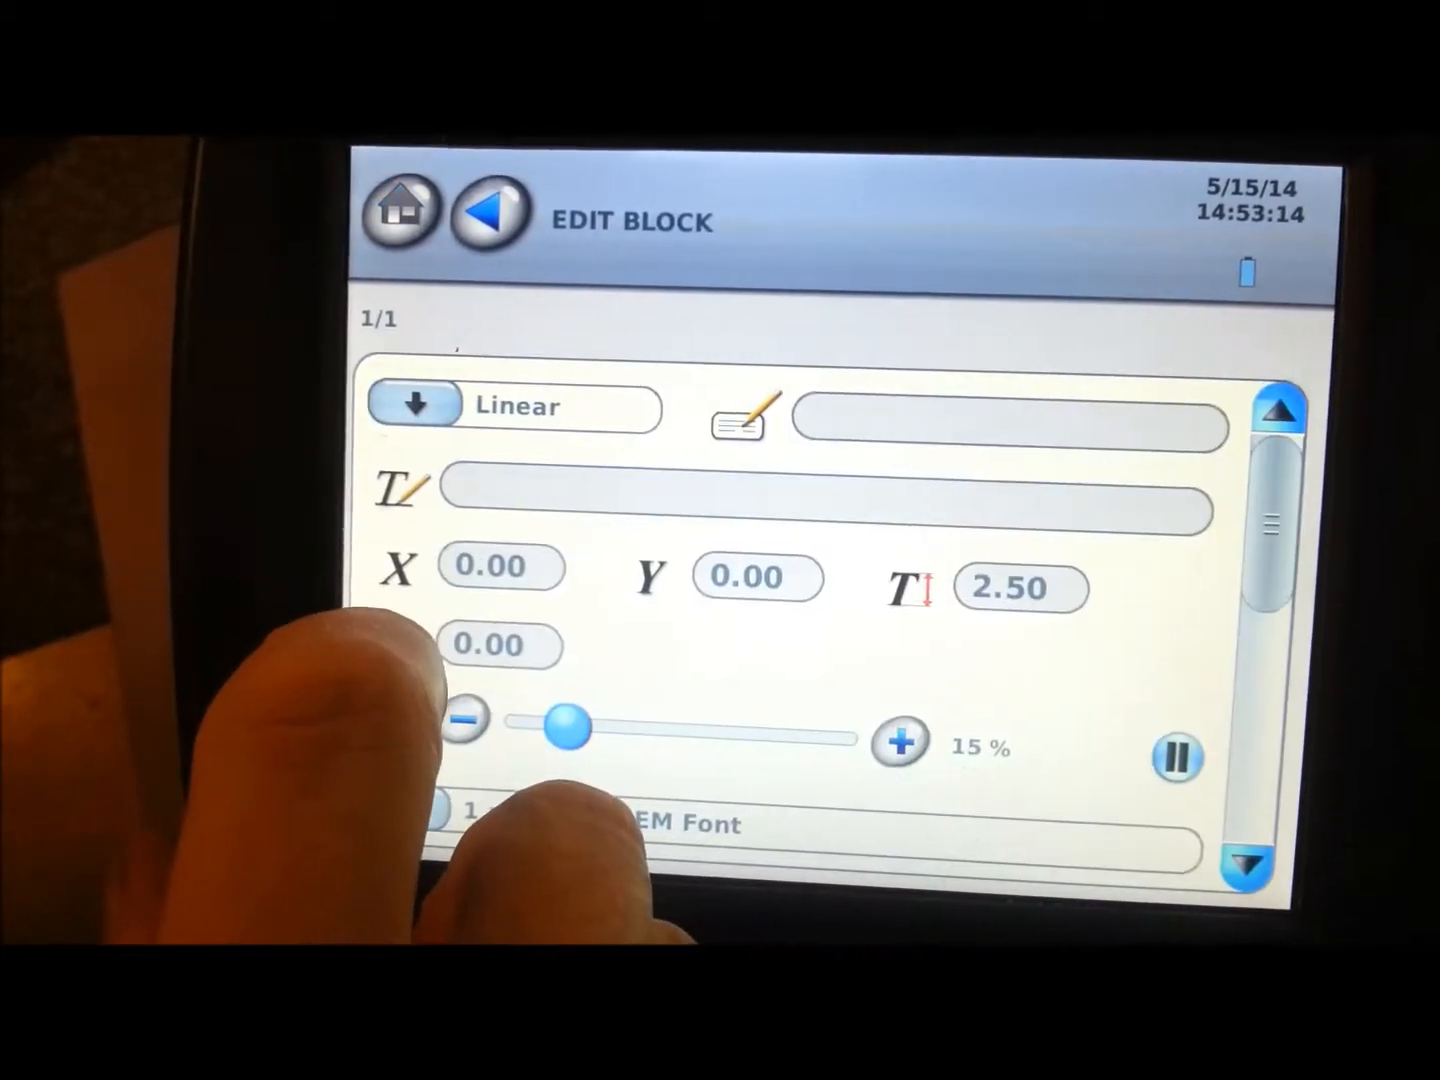
click(513, 407)
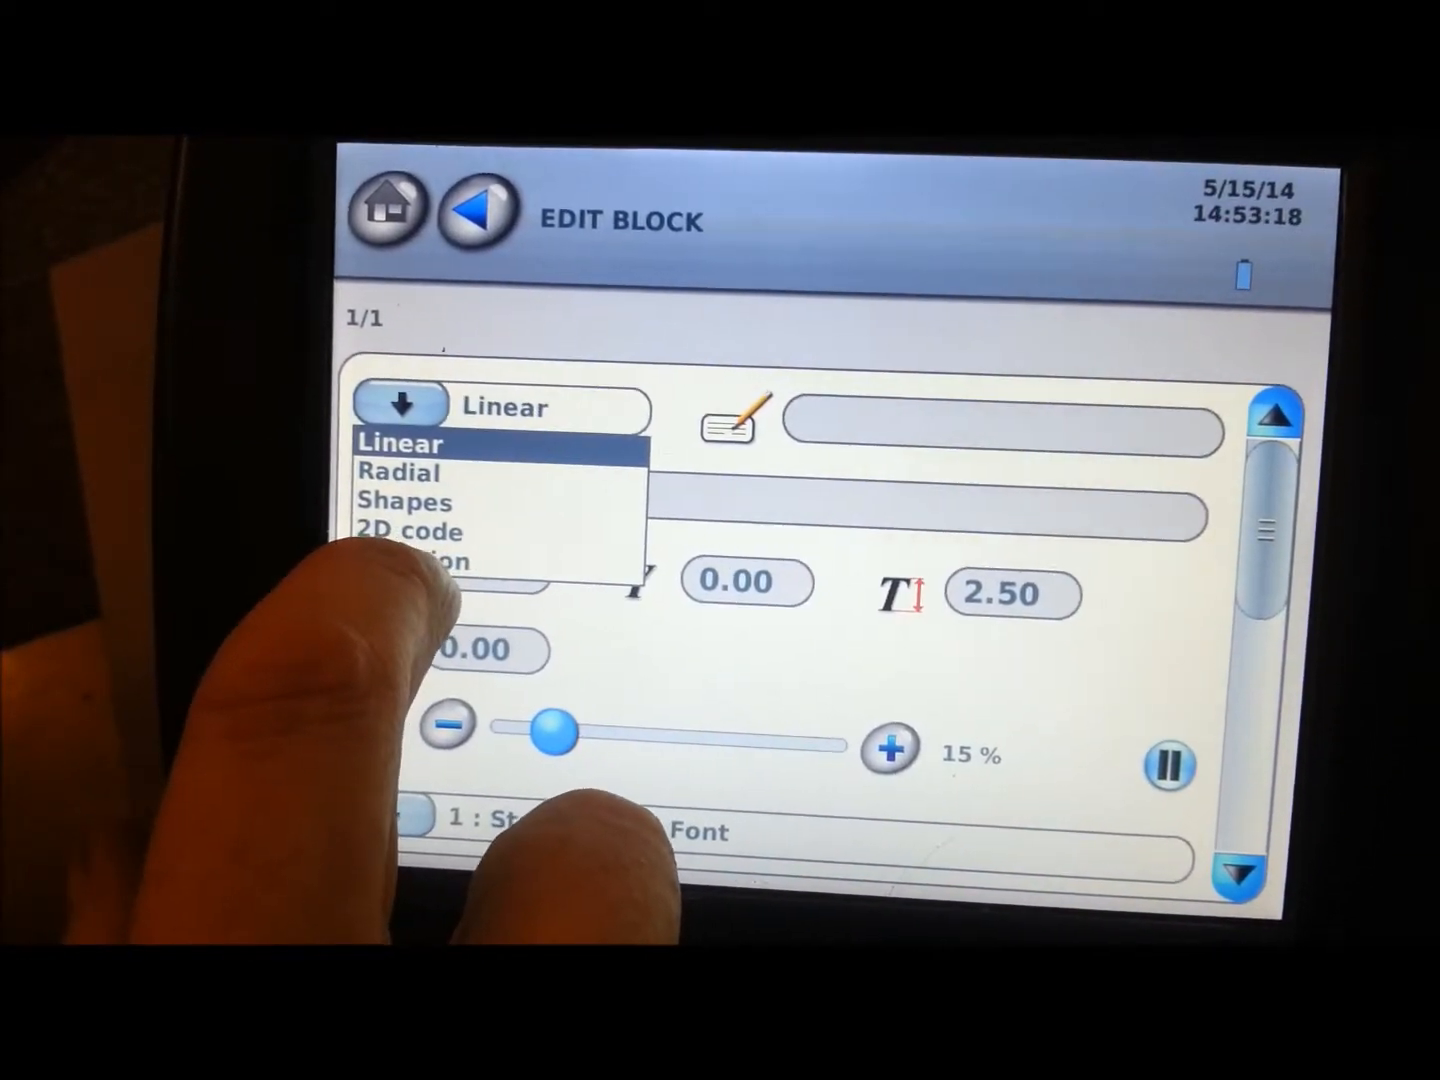
Step: Make the first block a Var In function block reading variable V0 over RS232
click(450, 531)
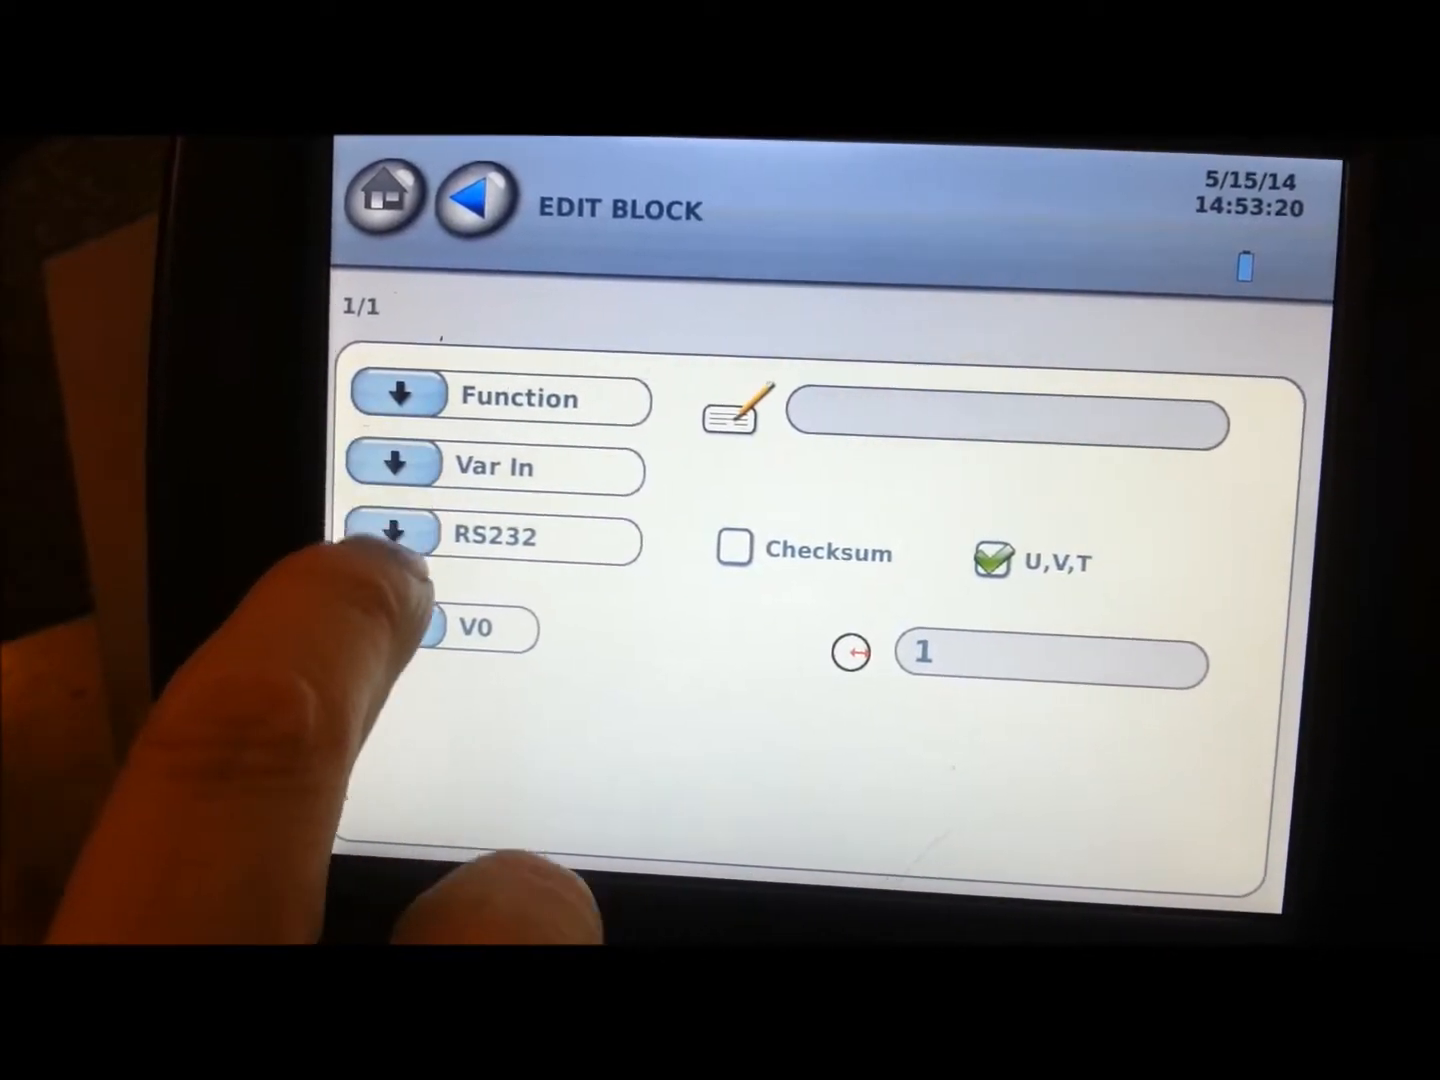
click(393, 535)
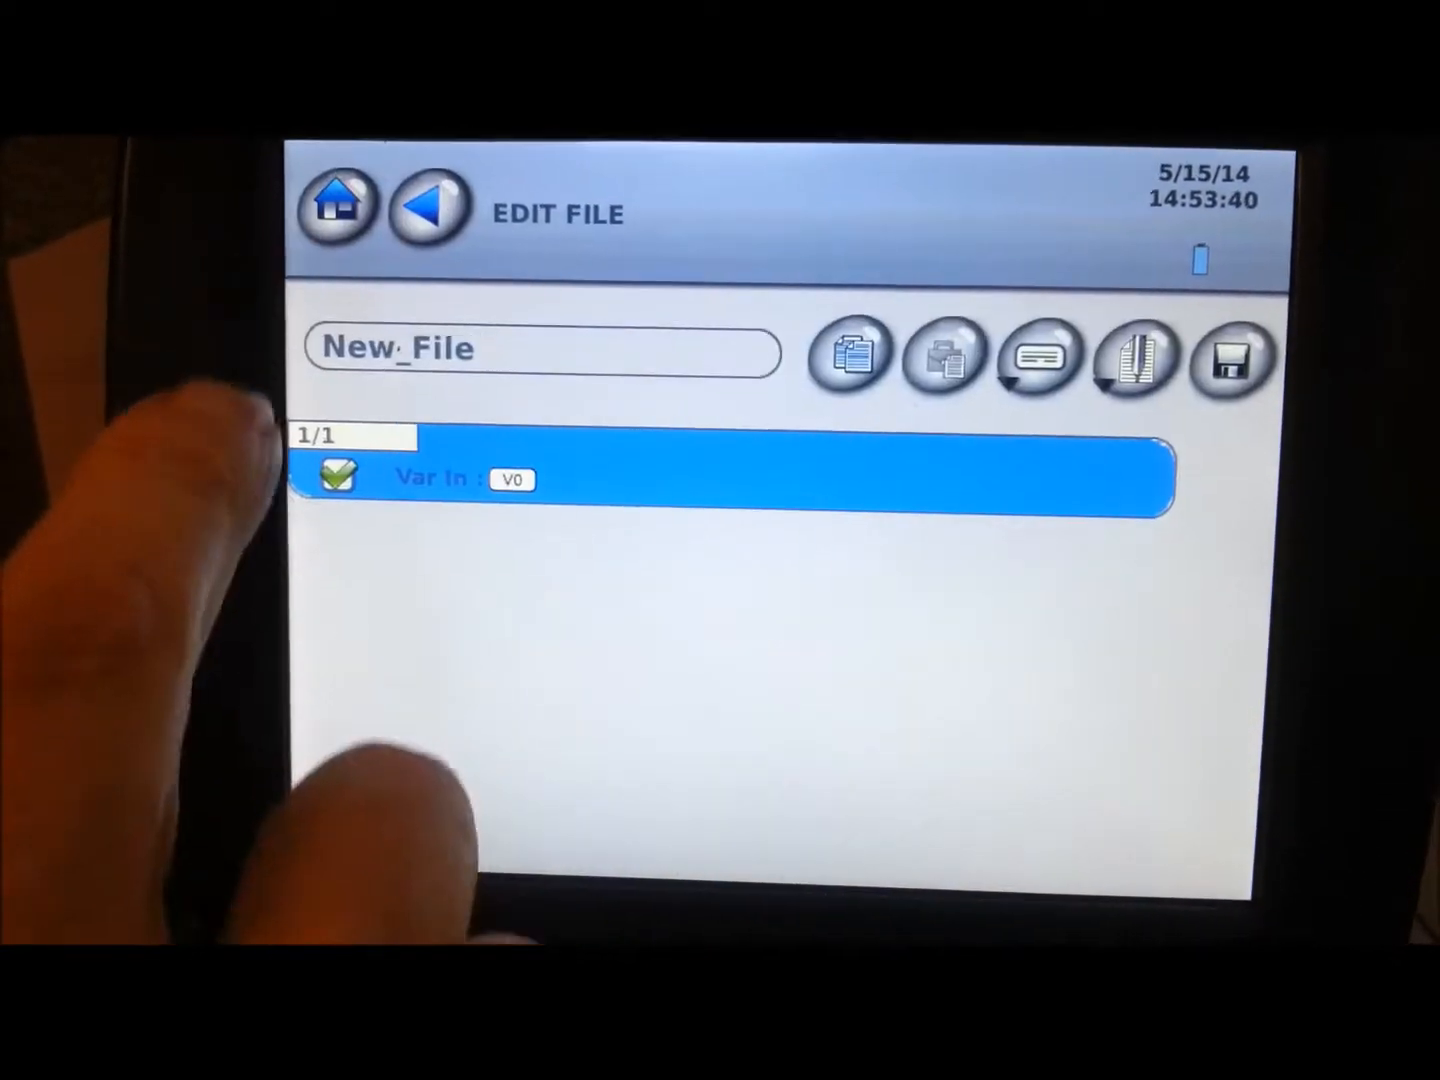
Step: Add a second Linear text block and enter V0 as its text
click(1040, 355)
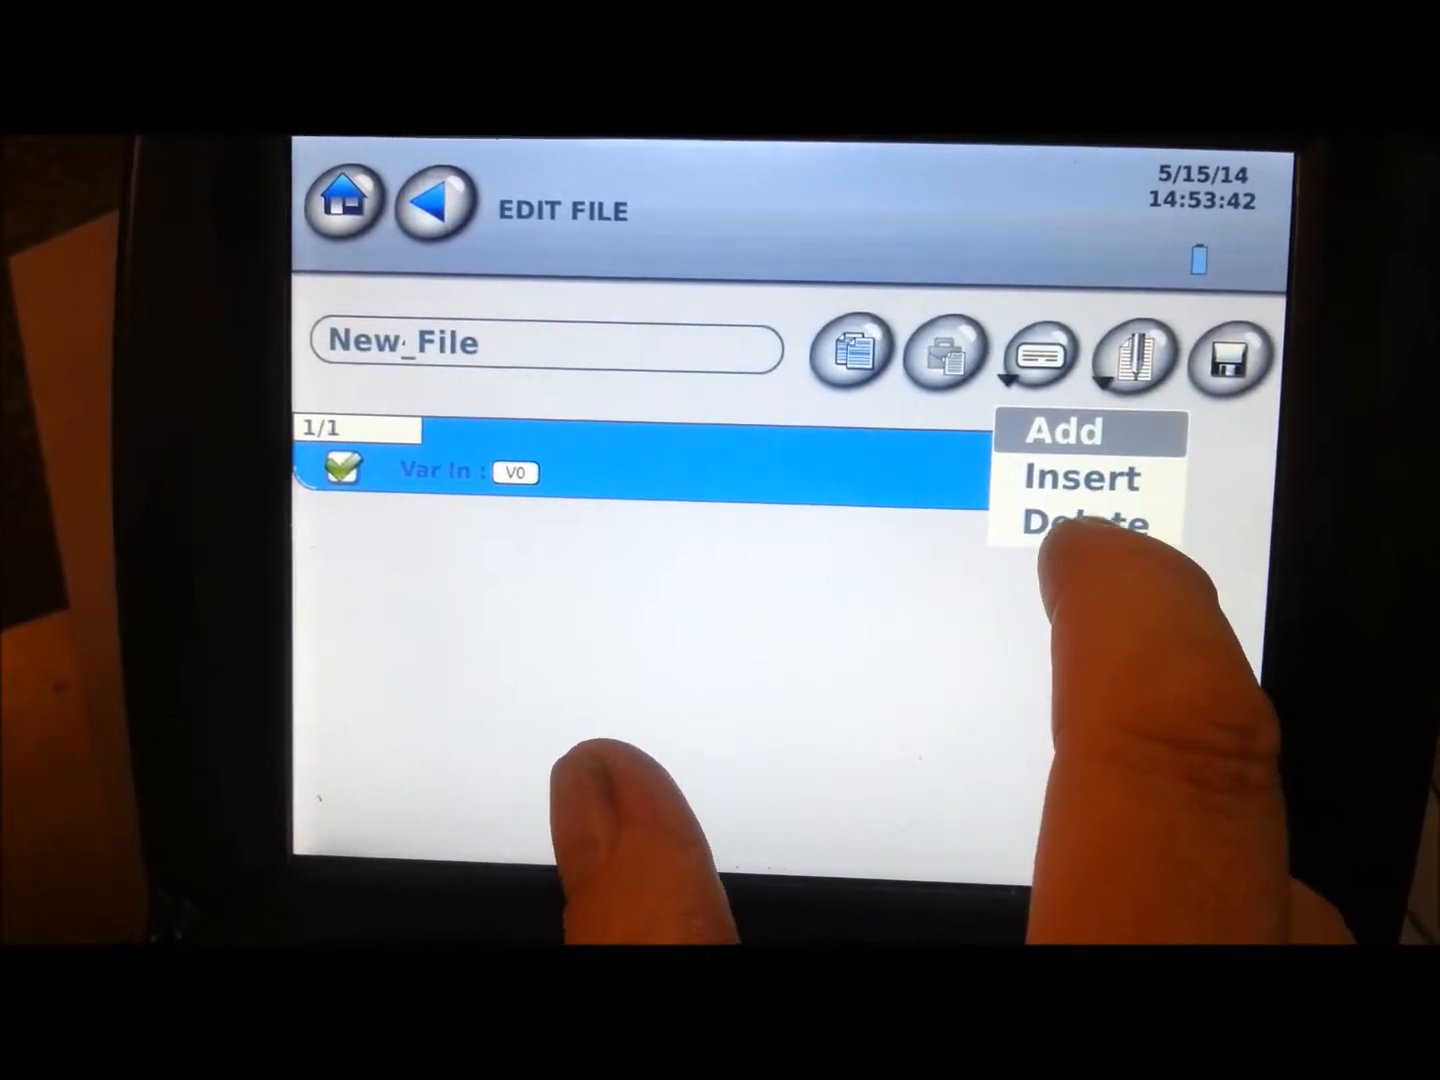
click(1063, 431)
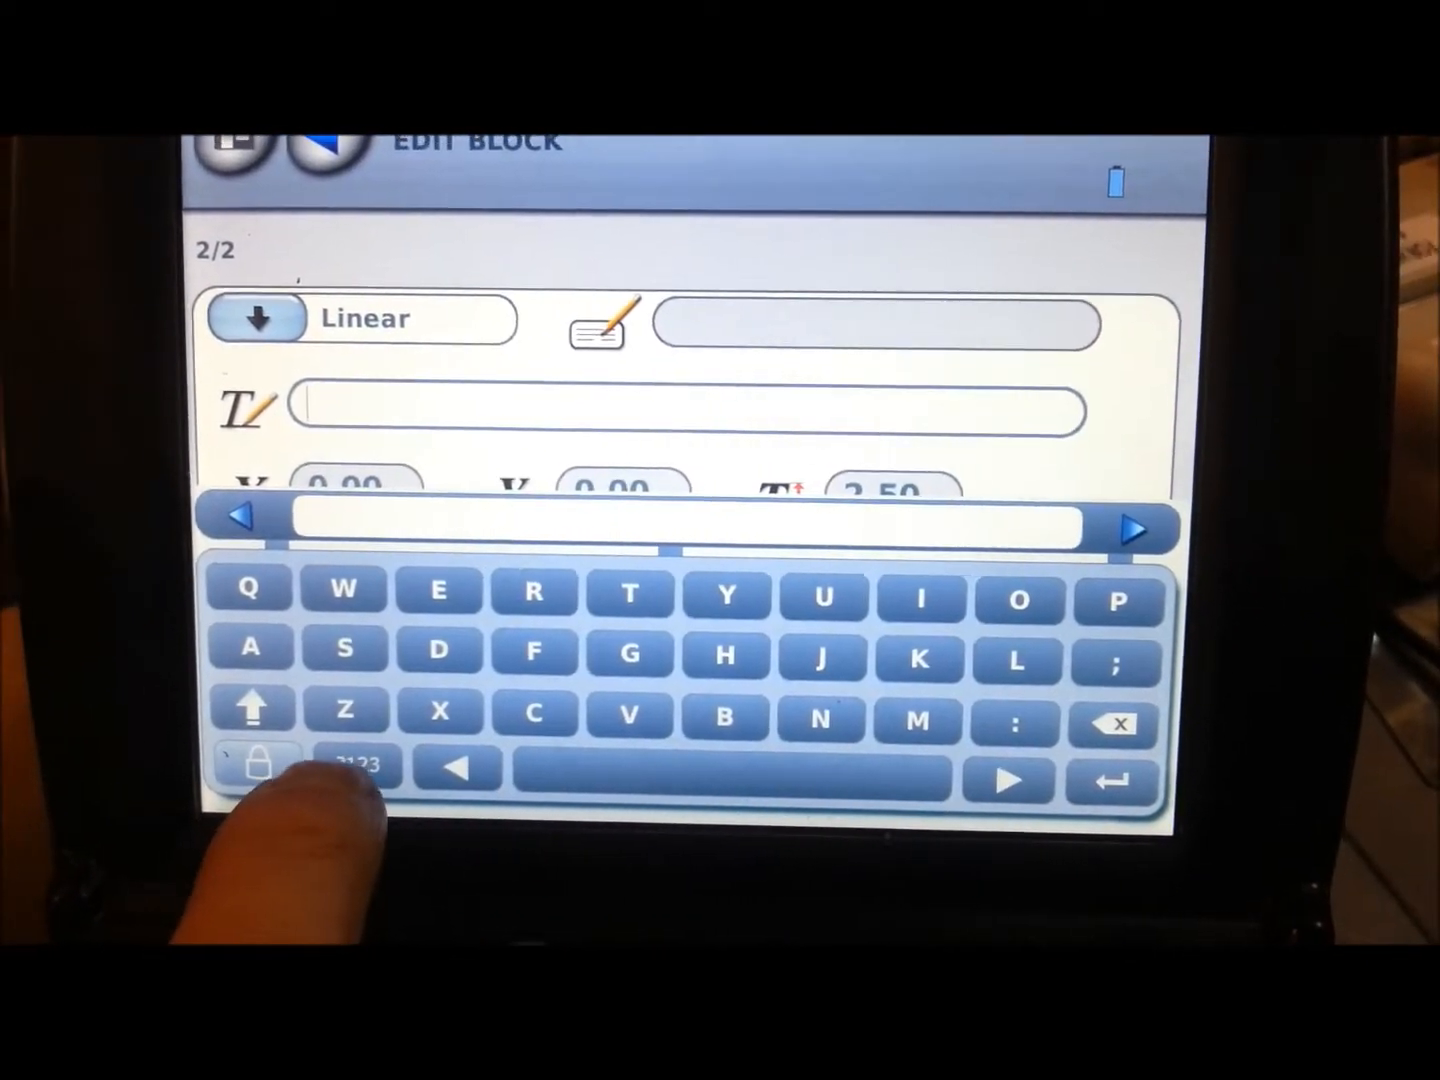
click(355, 765)
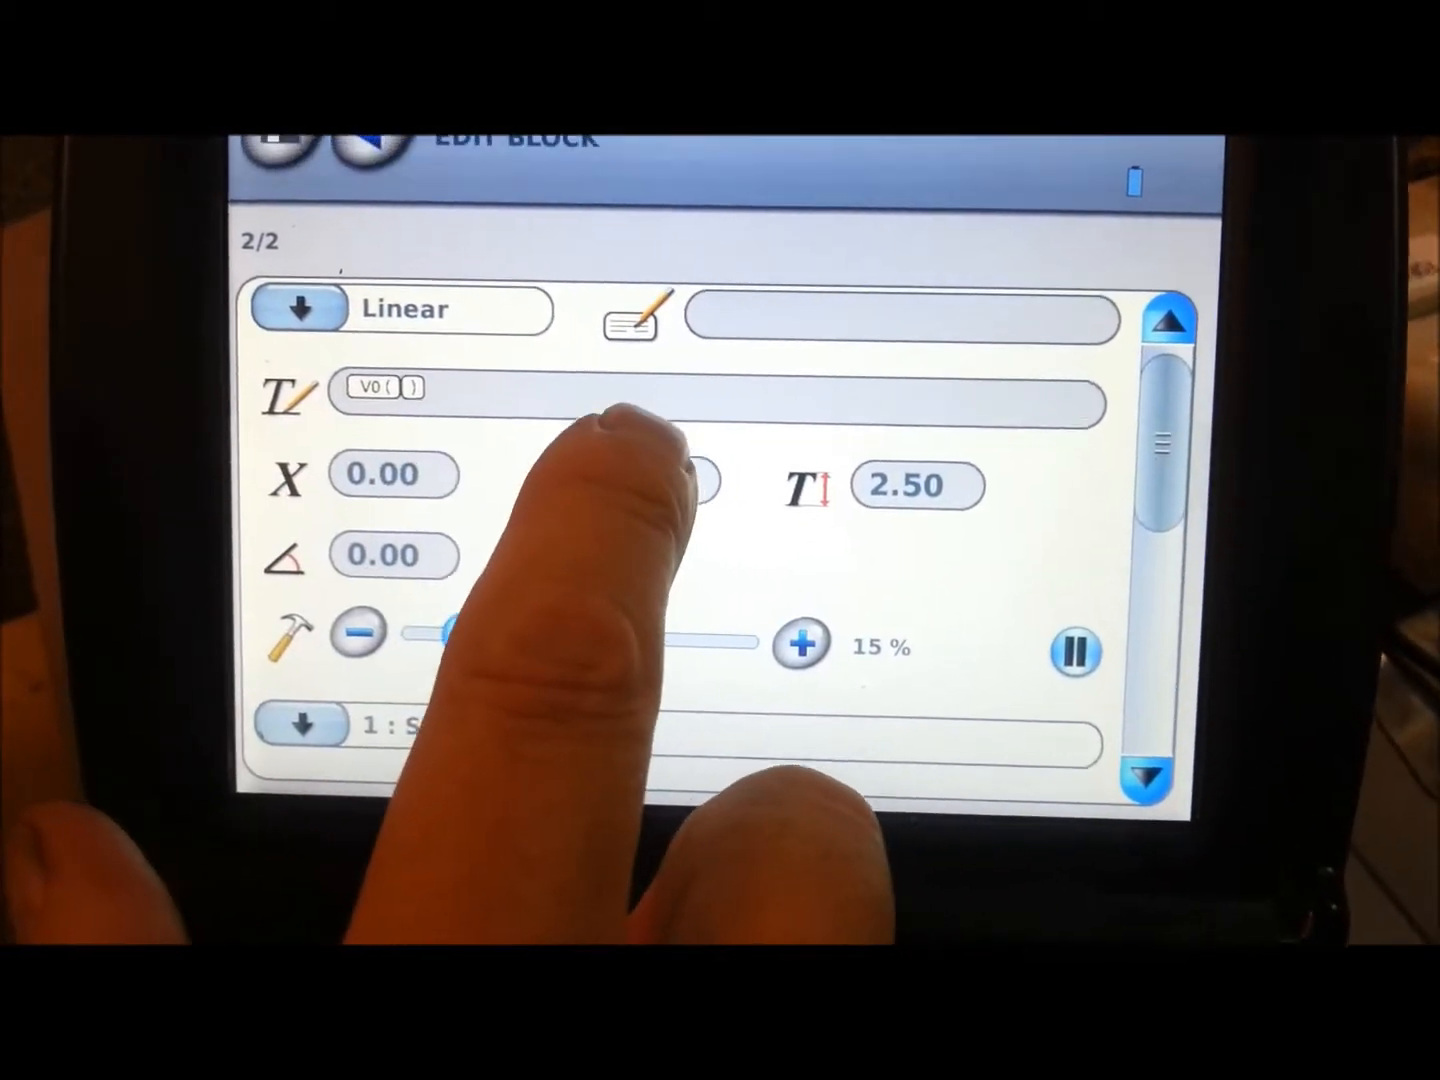
Step: Set the text block's Y position to 5.00 and character height to 3.50
click(685, 483)
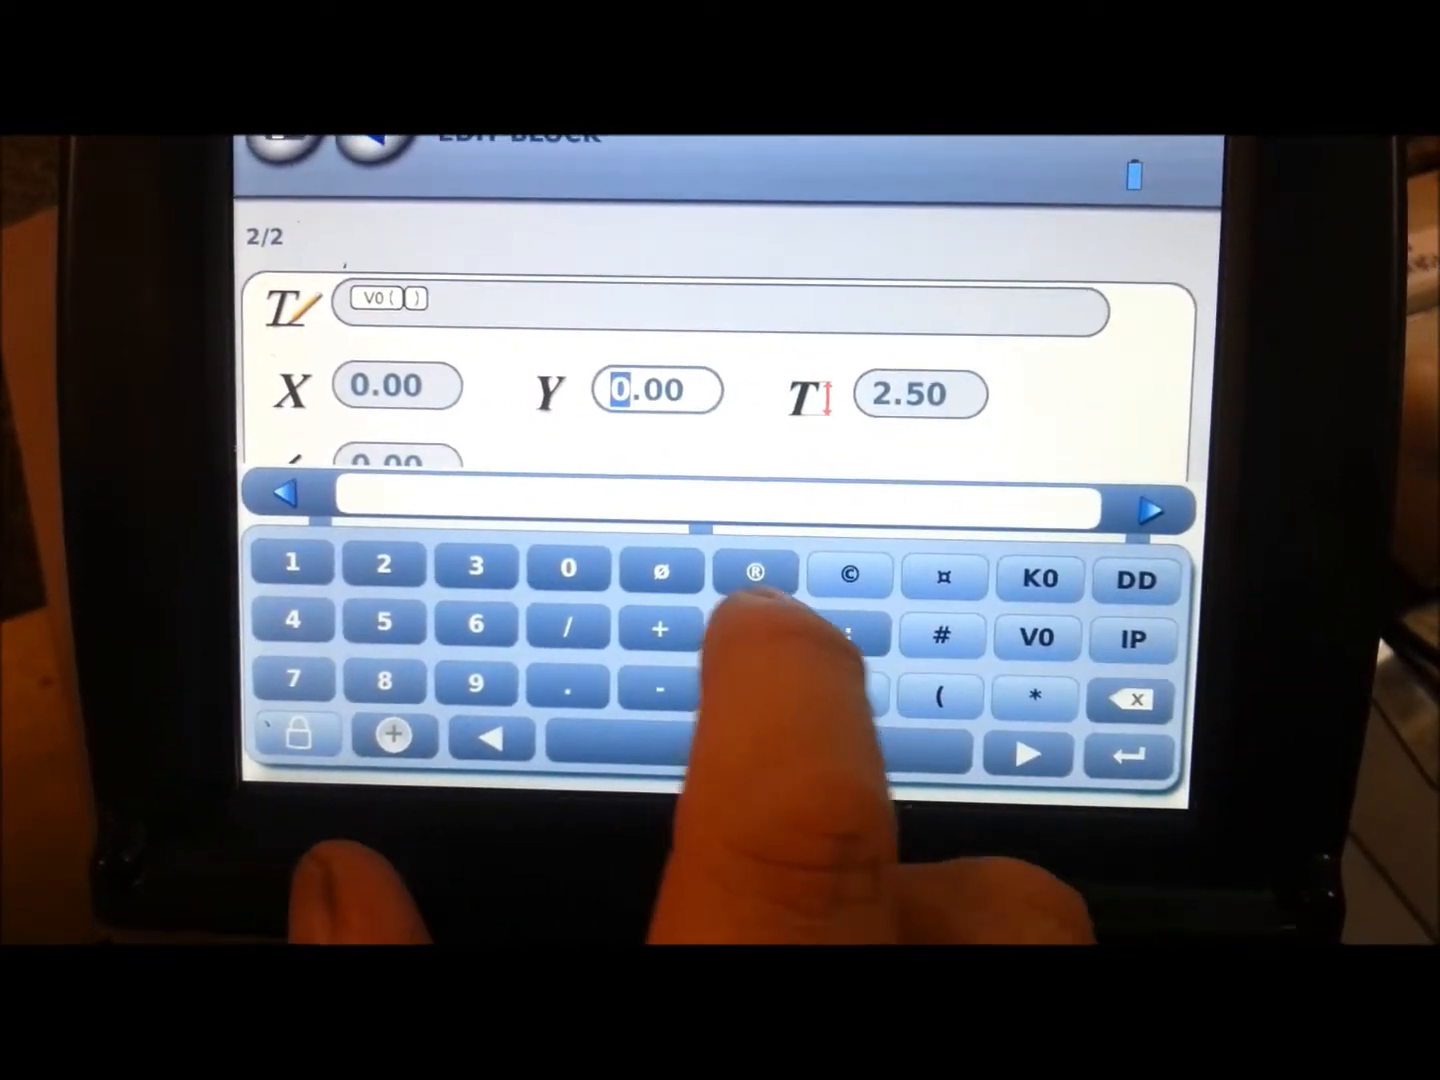
click(383, 620)
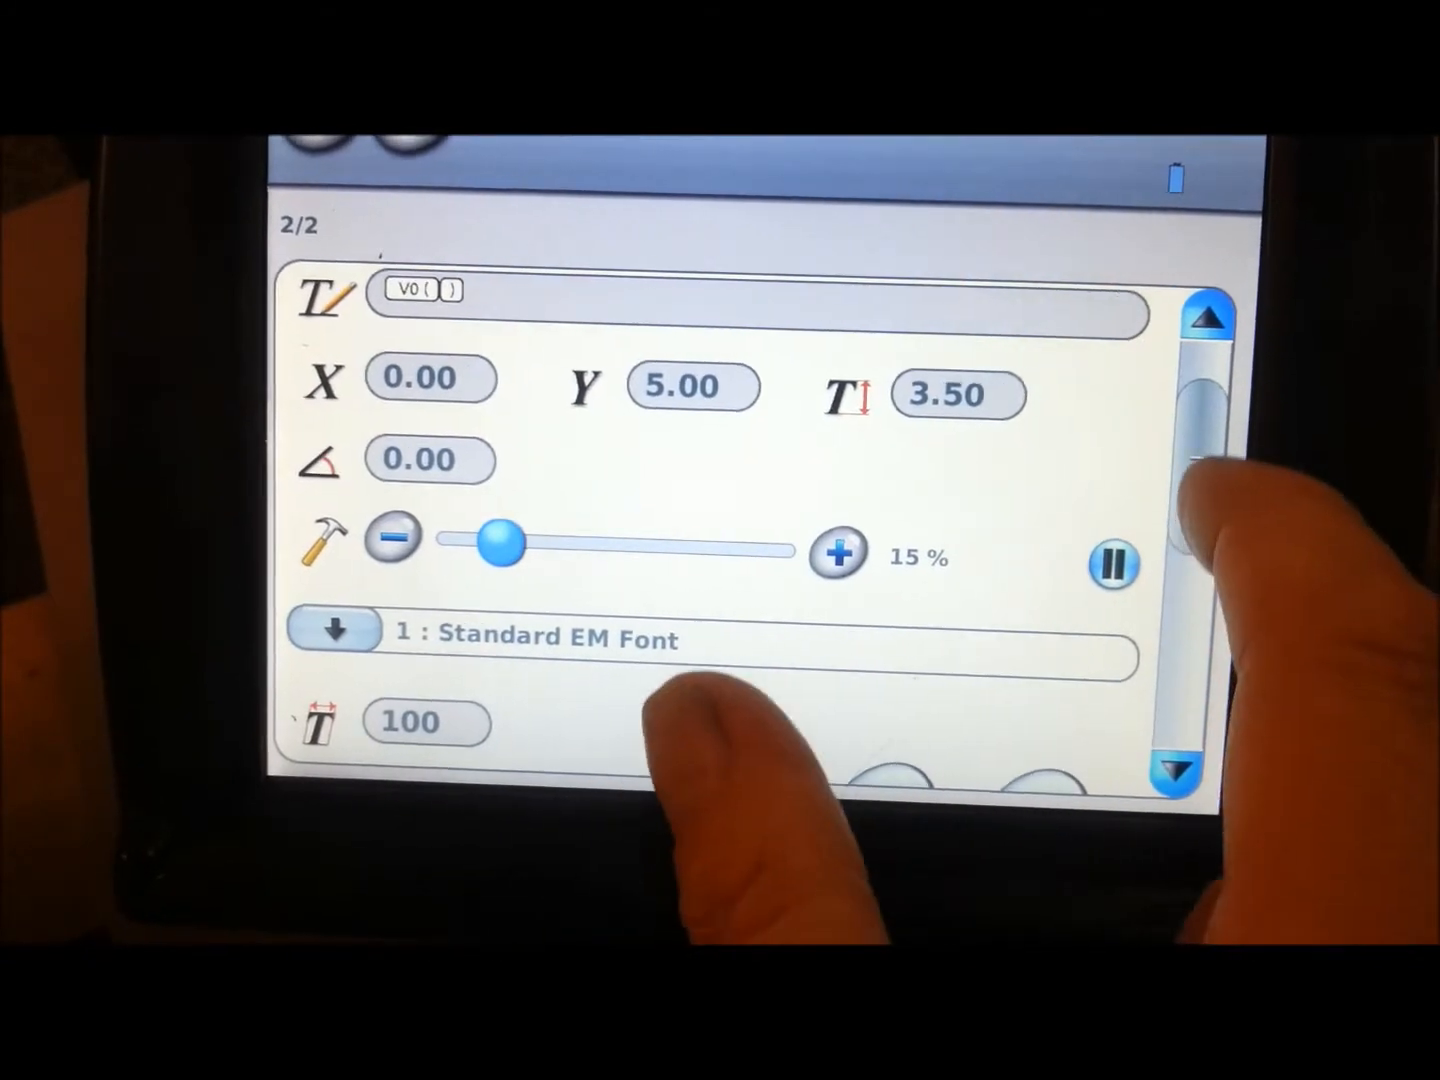
scroll(down, 3)
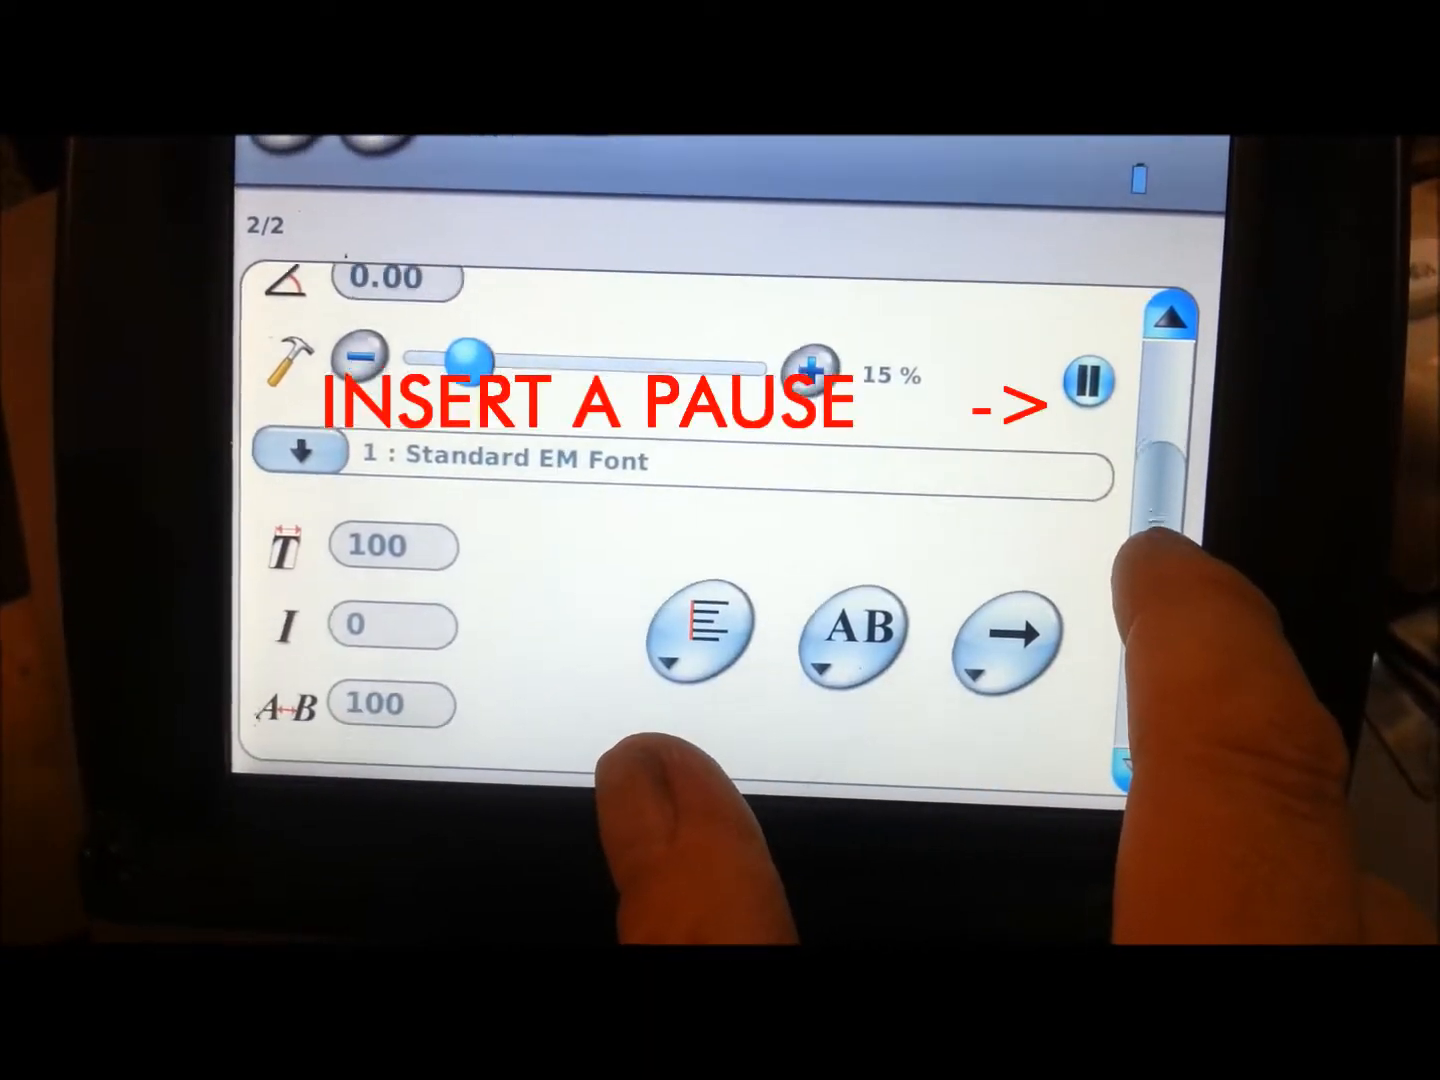
Step: Use 8: Low density EM font for V0, then open New_File in Marking
click(305, 460)
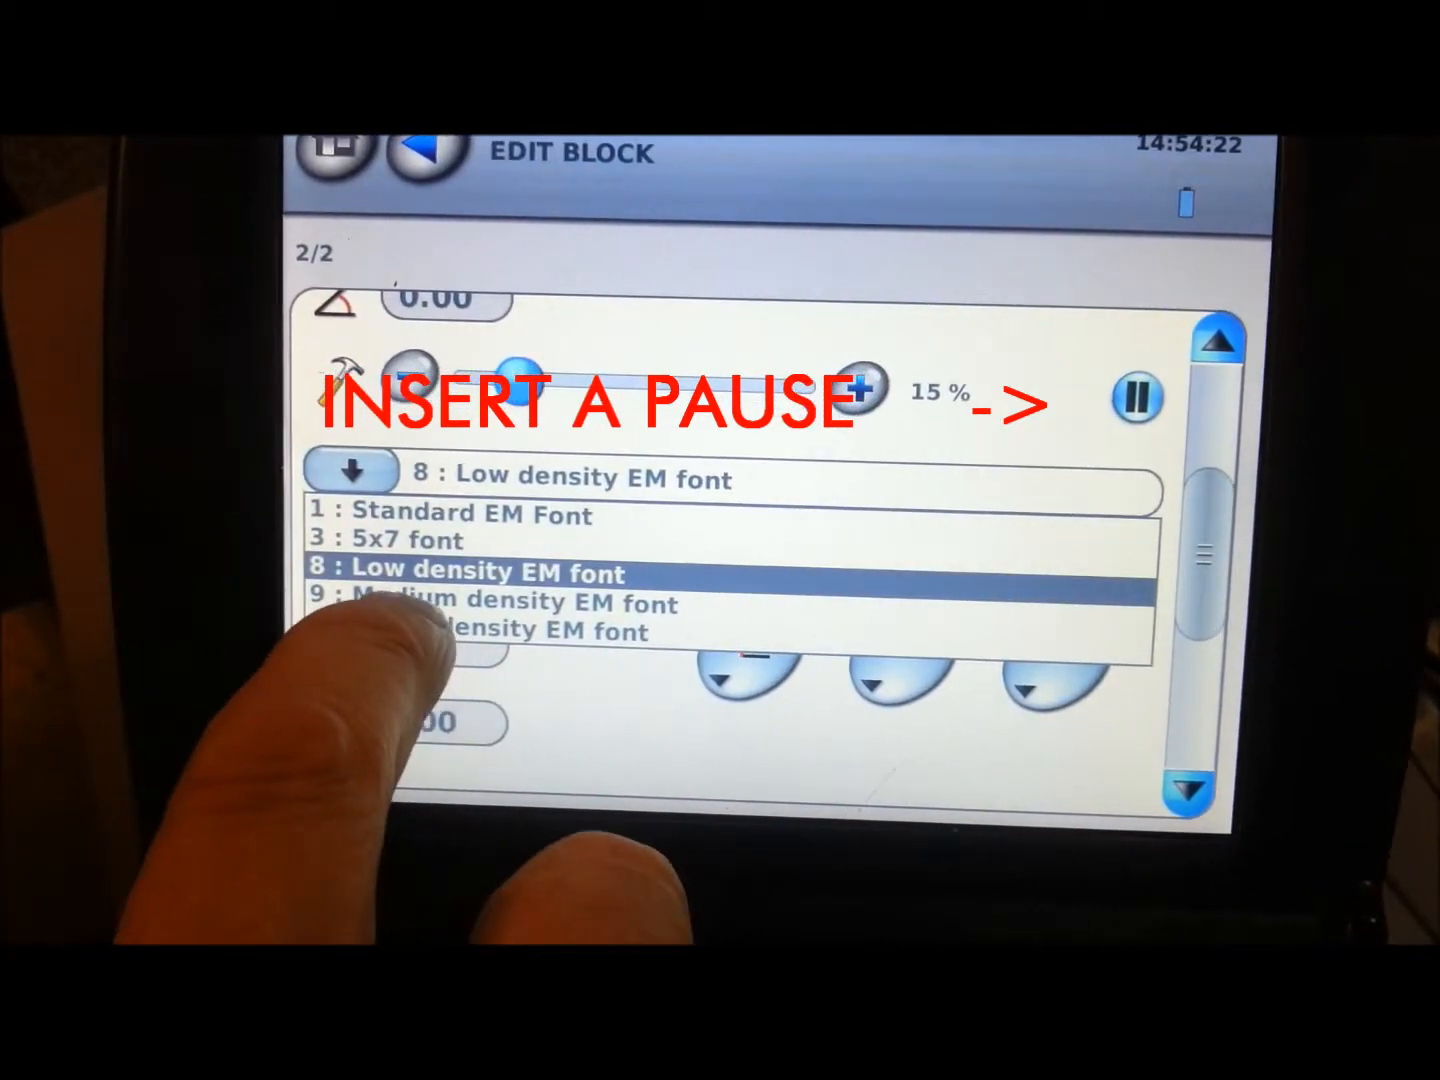
click(490, 603)
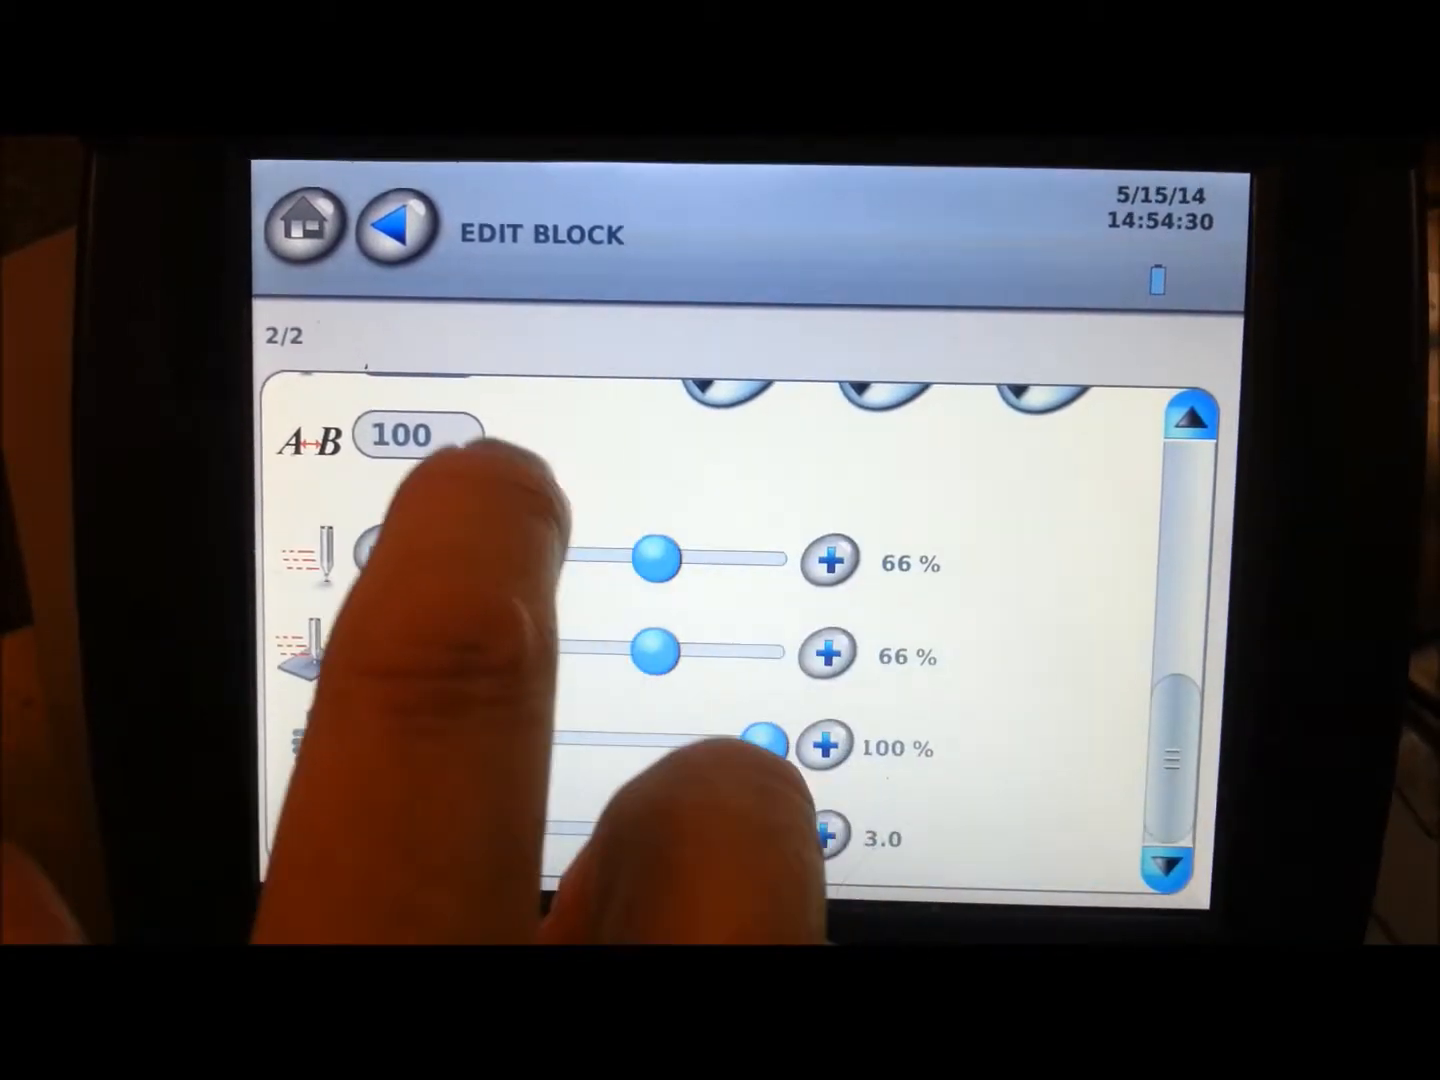
click(396, 228)
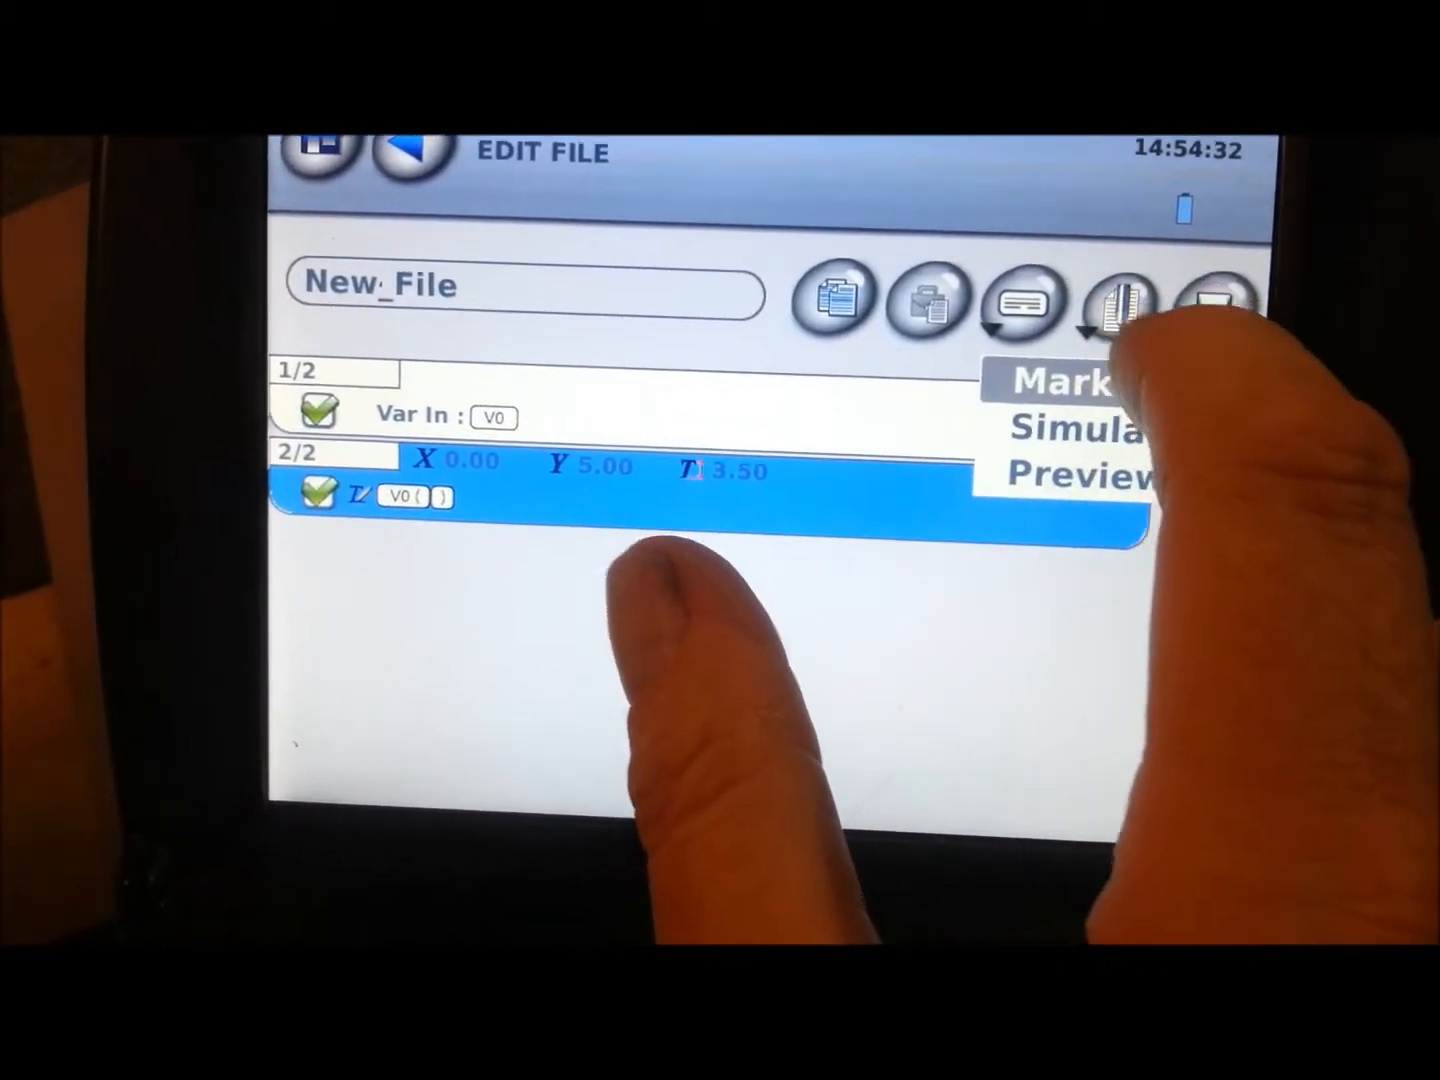
click(1070, 383)
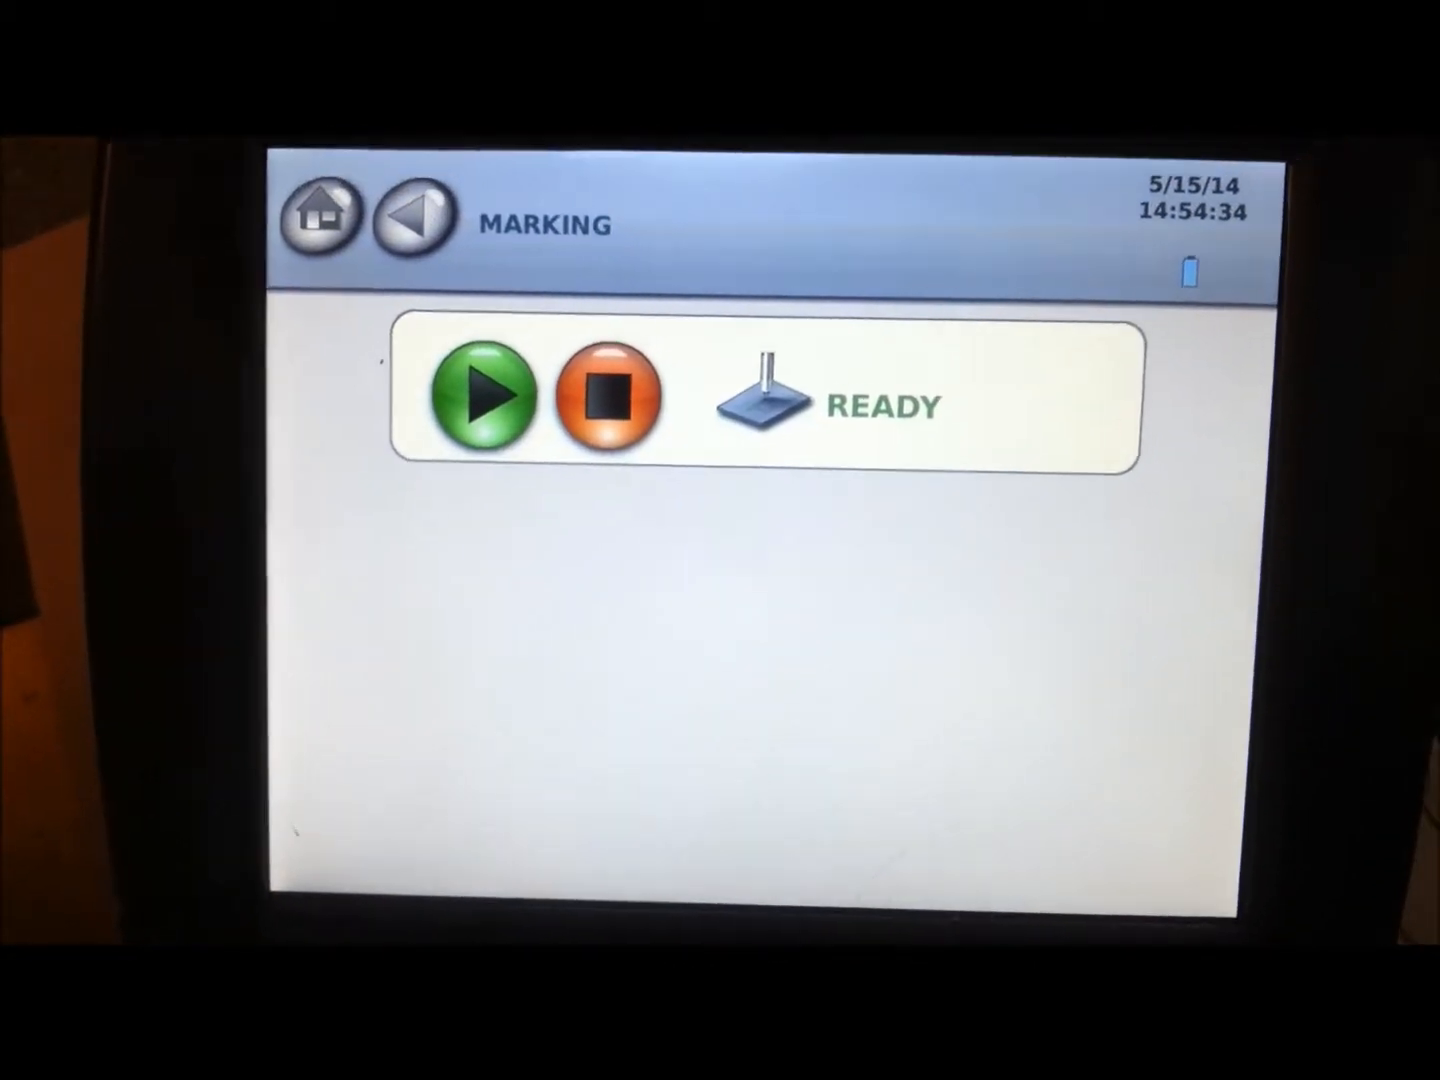